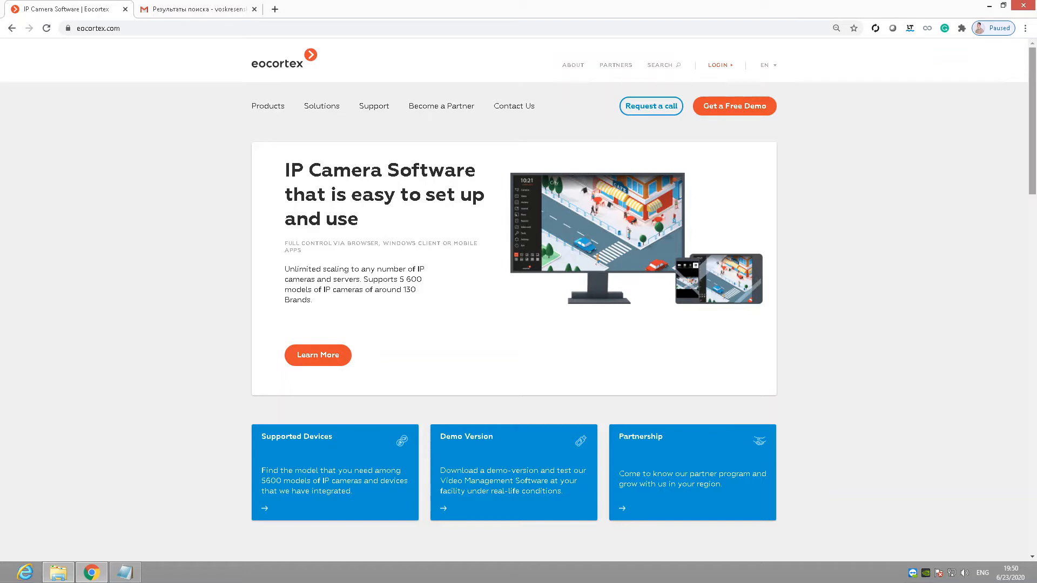
pyautogui.moveTo(378, 105)
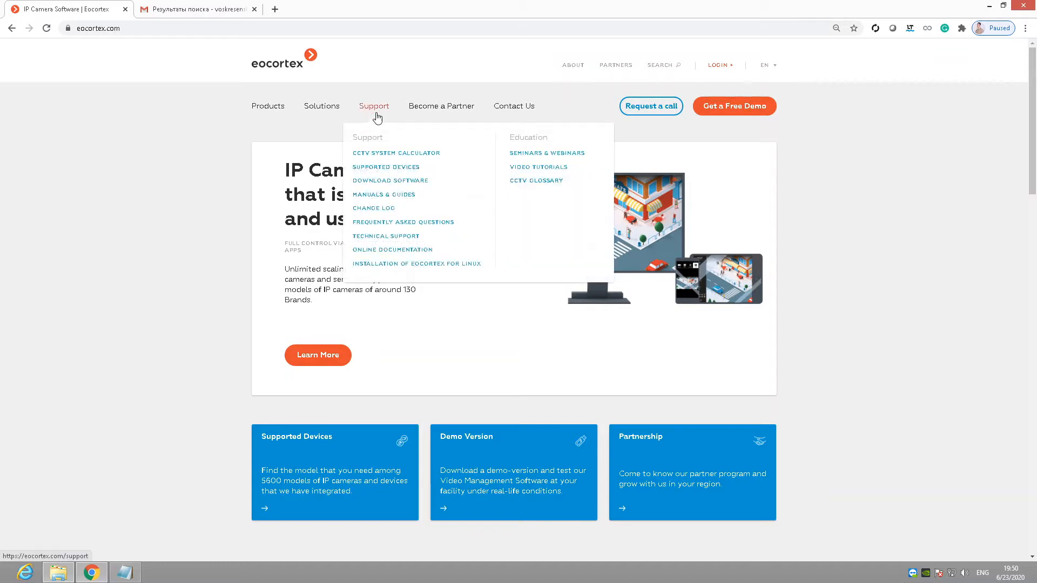
# Reach the Eocortex Download software page via the Support menu on eocortex.com
pyautogui.click(389, 180)
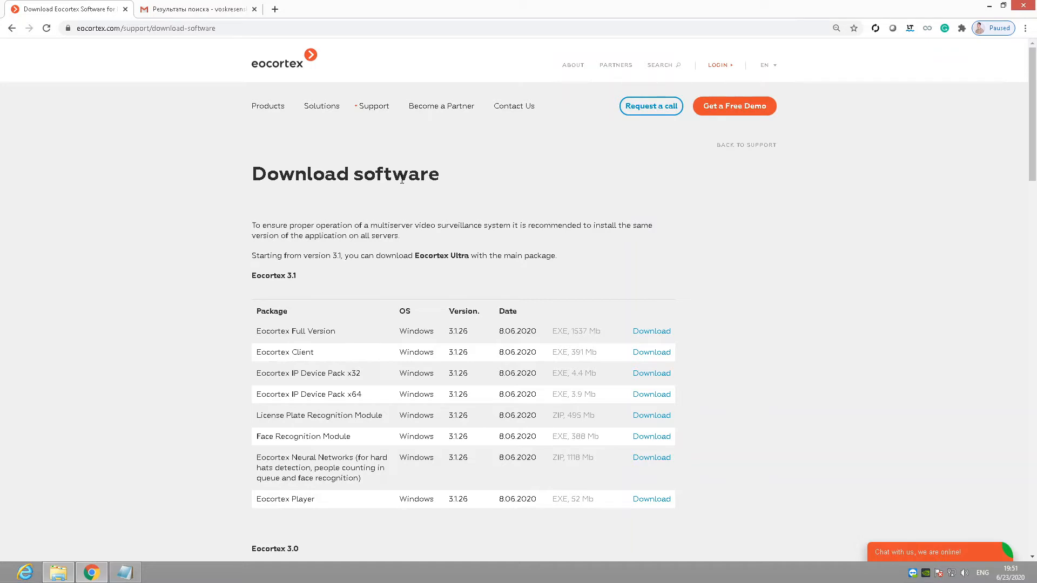
# Download the Eocortex Full Version 3.1.26 Windows installer from the download tables
pyautogui.scroll(-3)
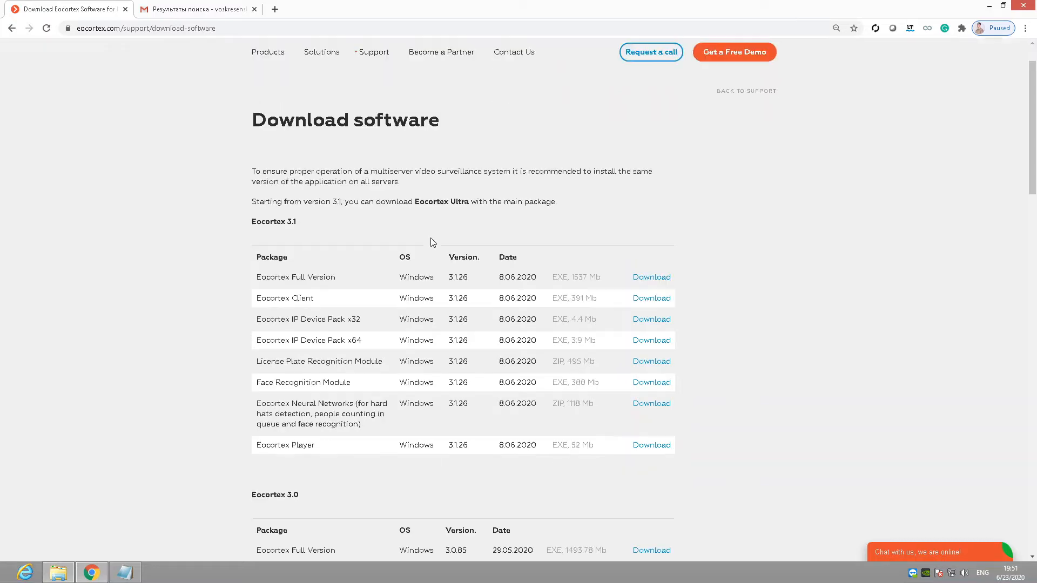
pyautogui.scroll(-3)
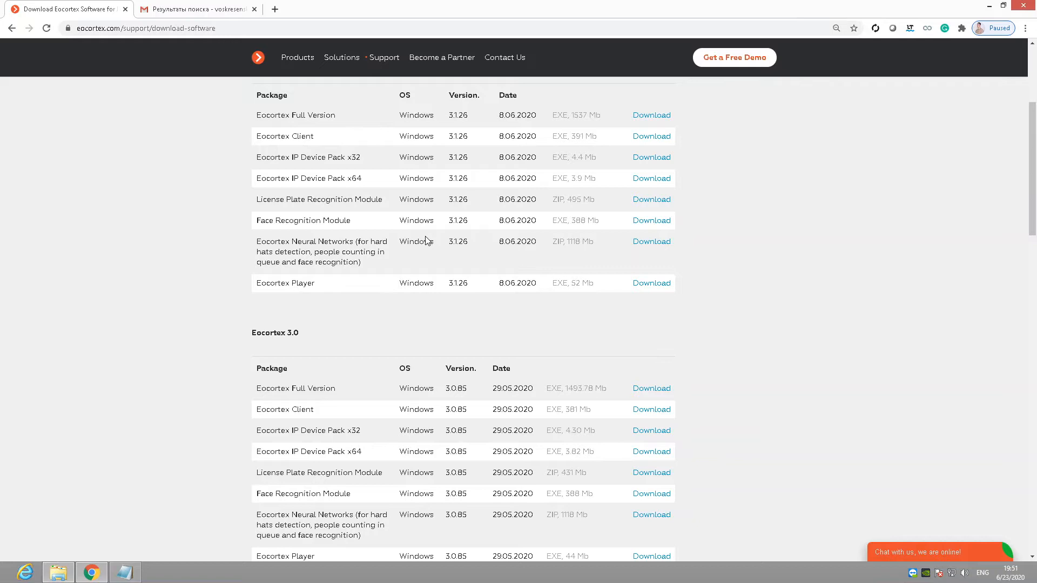
pyautogui.moveTo(263, 334)
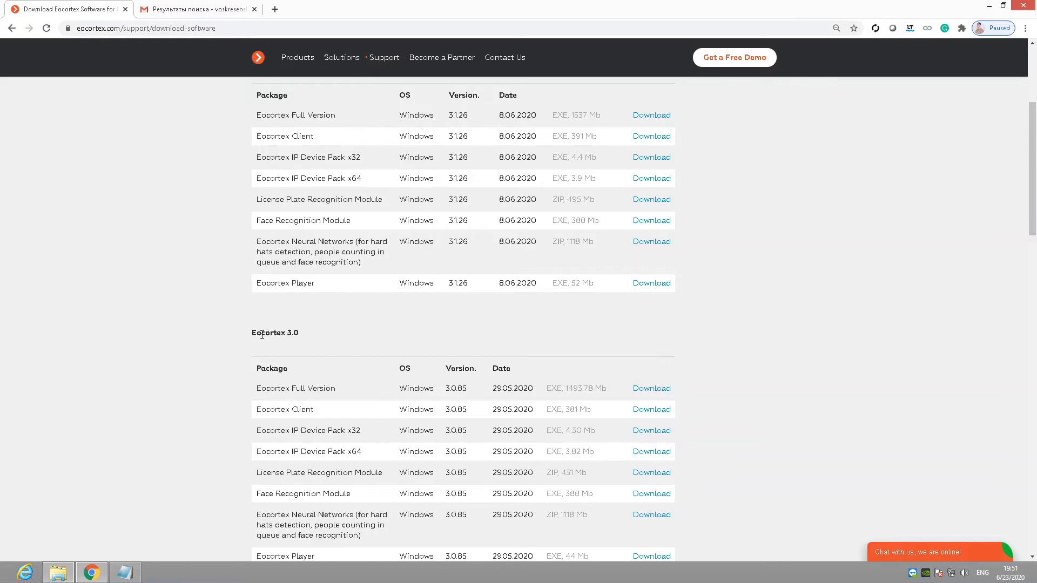
pyautogui.scroll(-3)
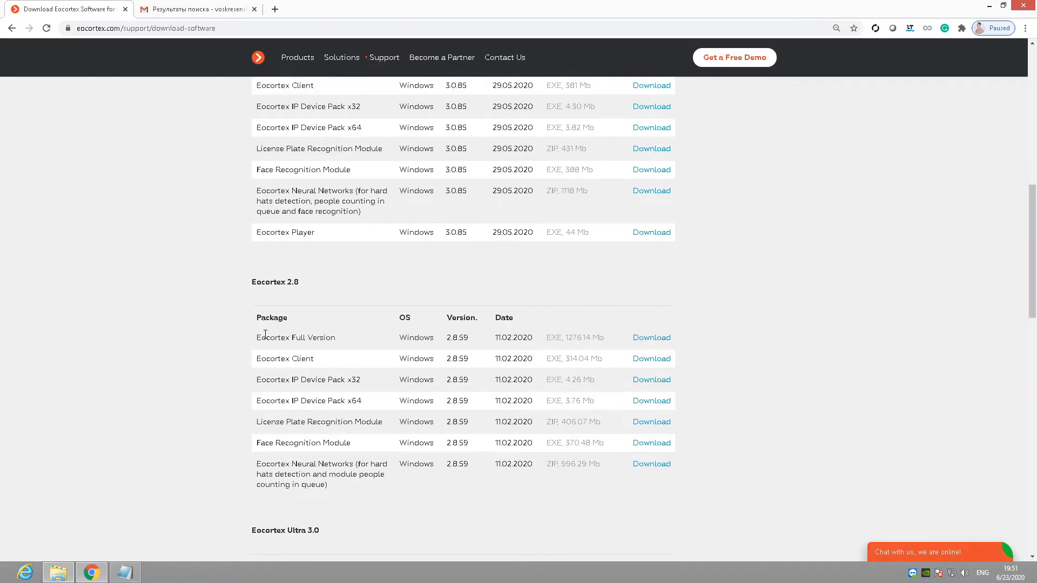
pyautogui.scroll(-3)
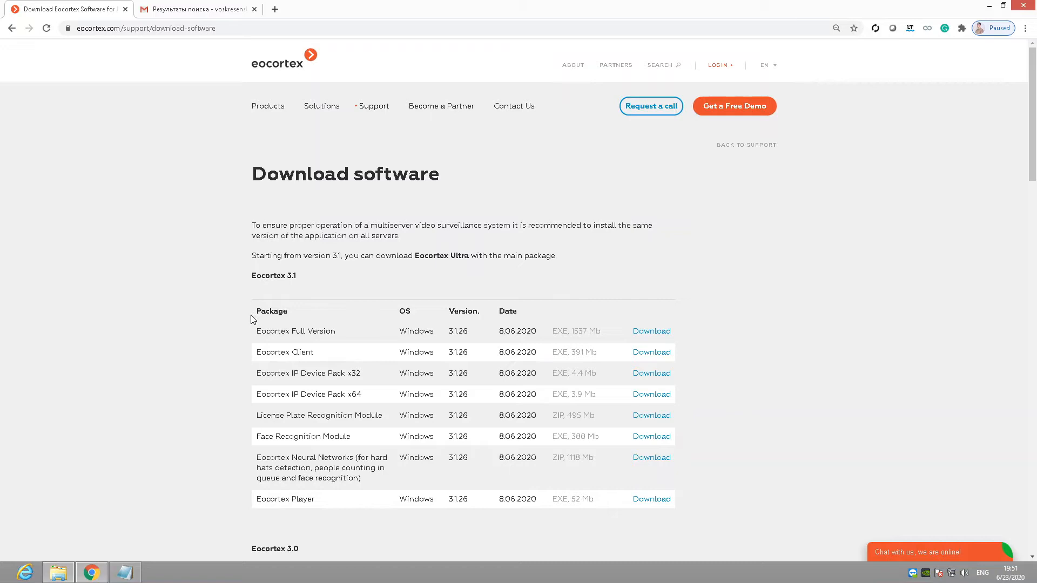
pyautogui.moveTo(322, 277)
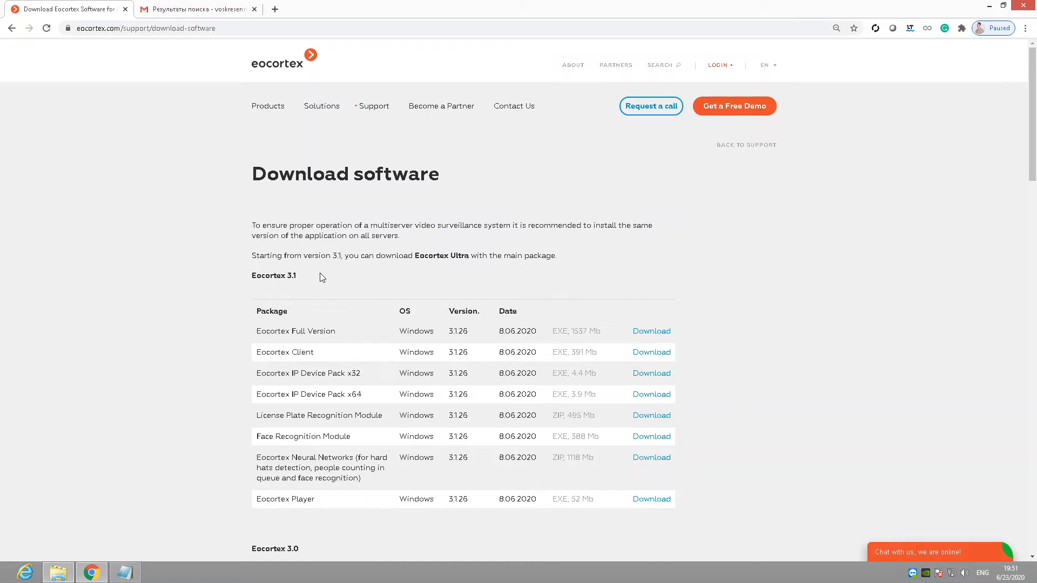
pyautogui.moveTo(651, 331)
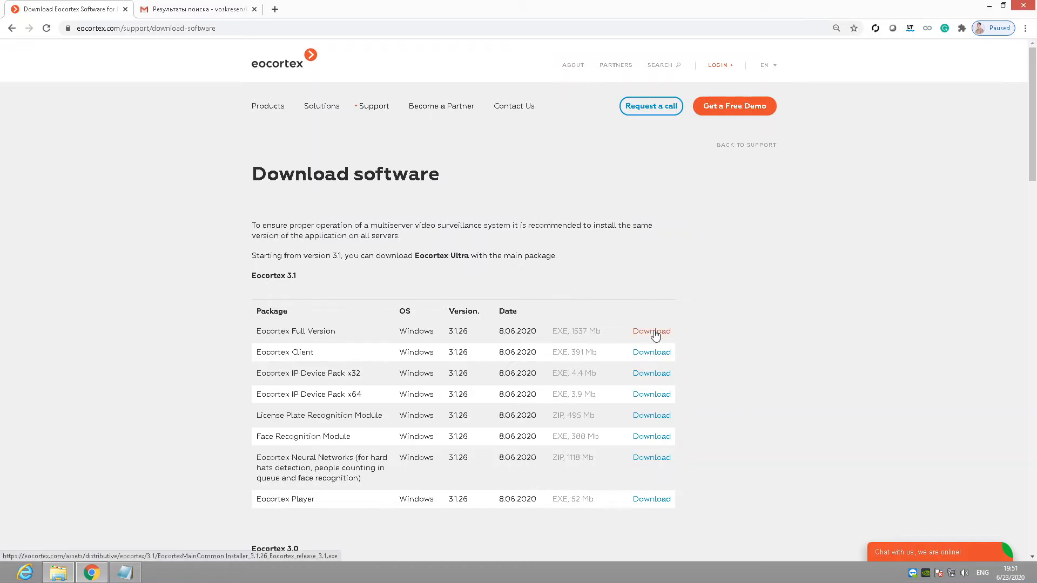
pyautogui.click(651, 331)
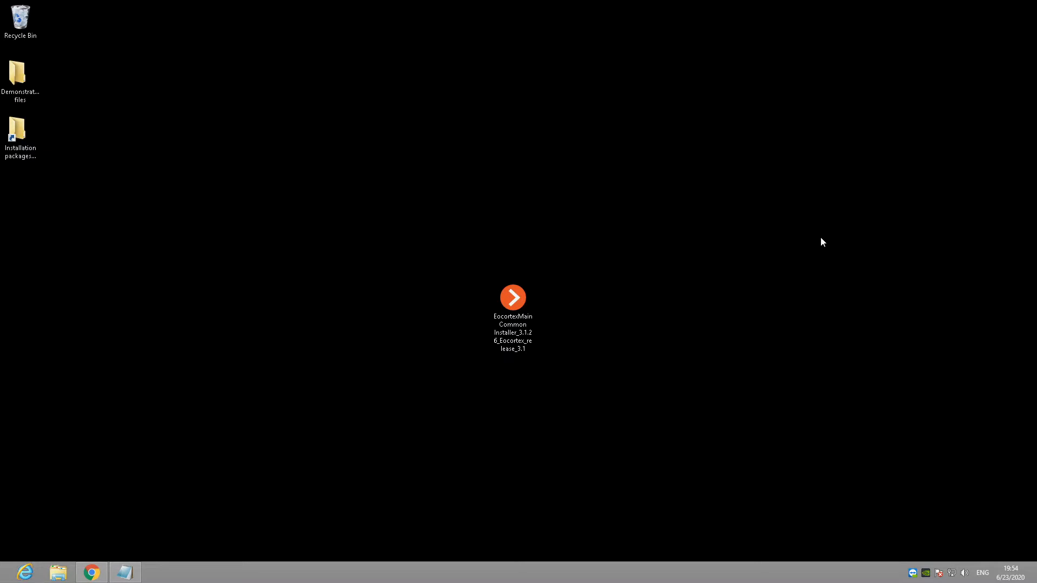
# Launch the downloaded installer, keep English as setup language and accept the EULA
pyautogui.click(513, 297)
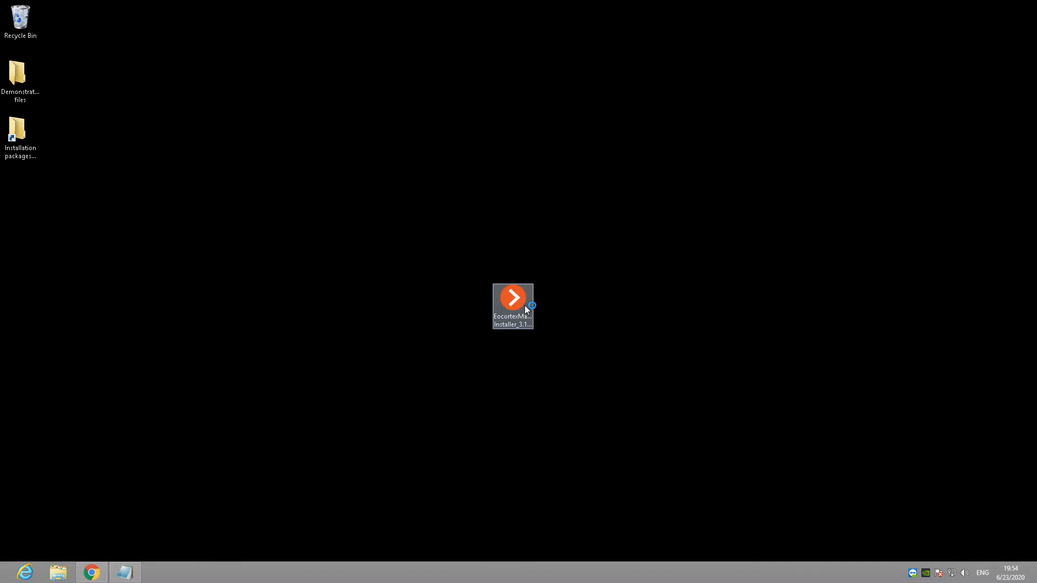
pyautogui.doubleClick(512, 298)
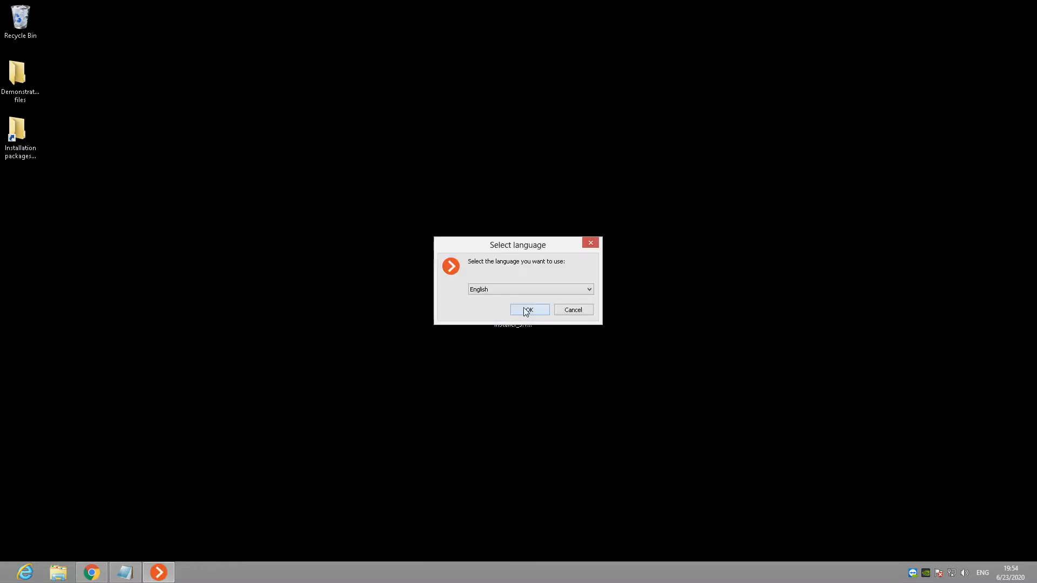
pyautogui.click(528, 310)
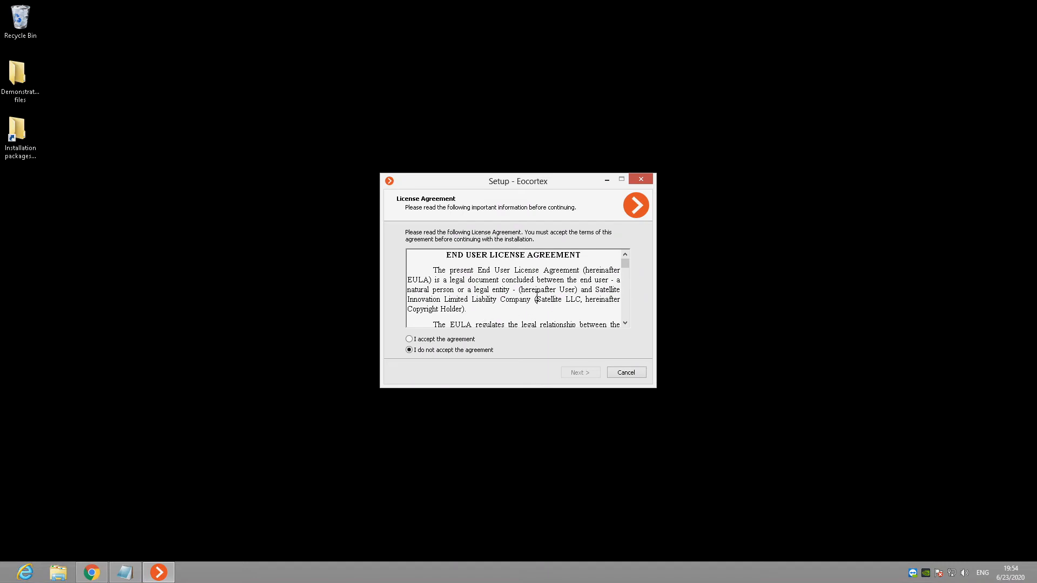
pyautogui.scroll(-3)
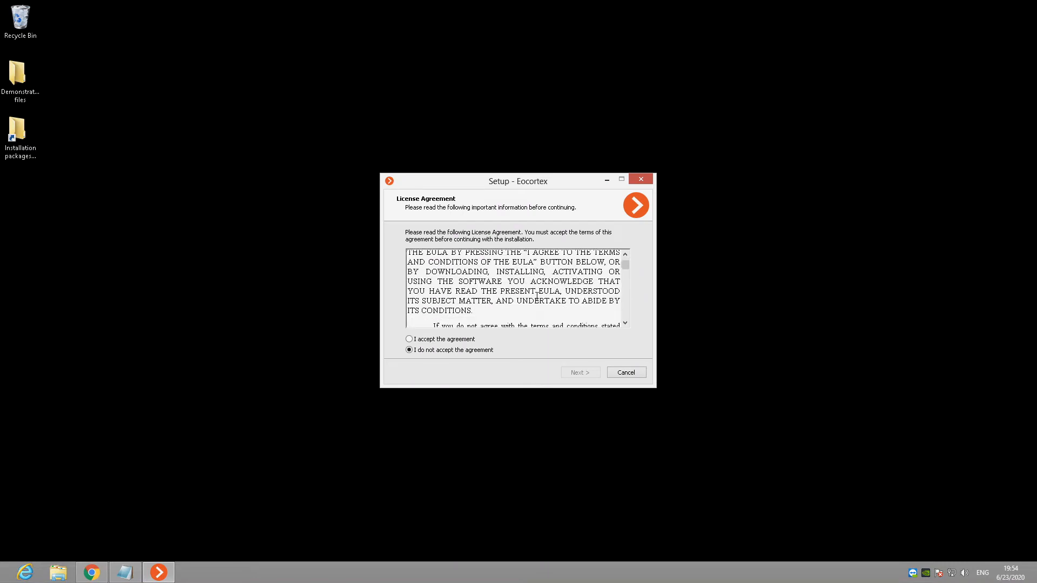
pyautogui.click(578, 372)
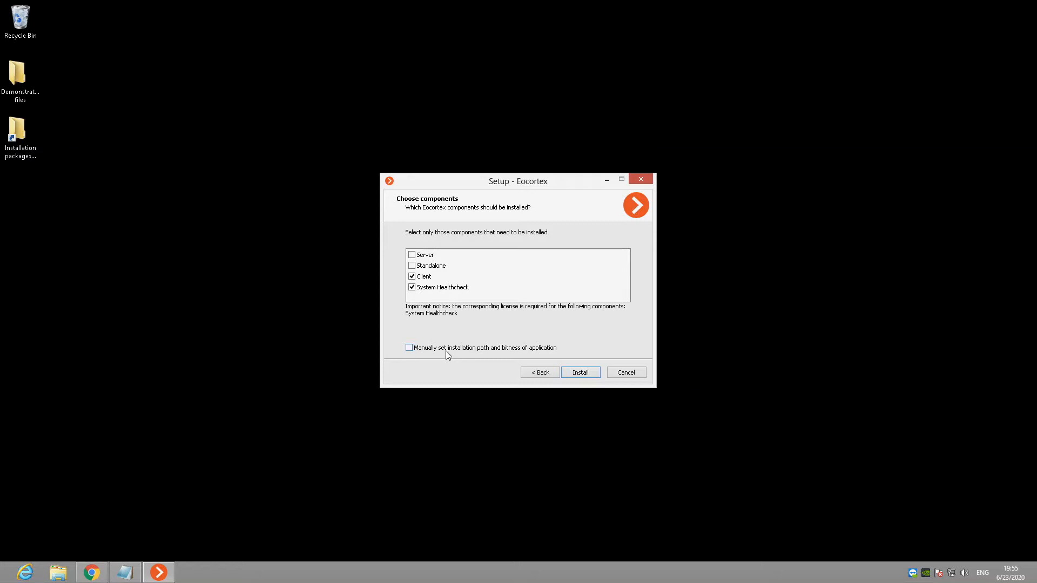
# Enable manual installation path and bitness and add the Server component to the install
pyautogui.click(408, 347)
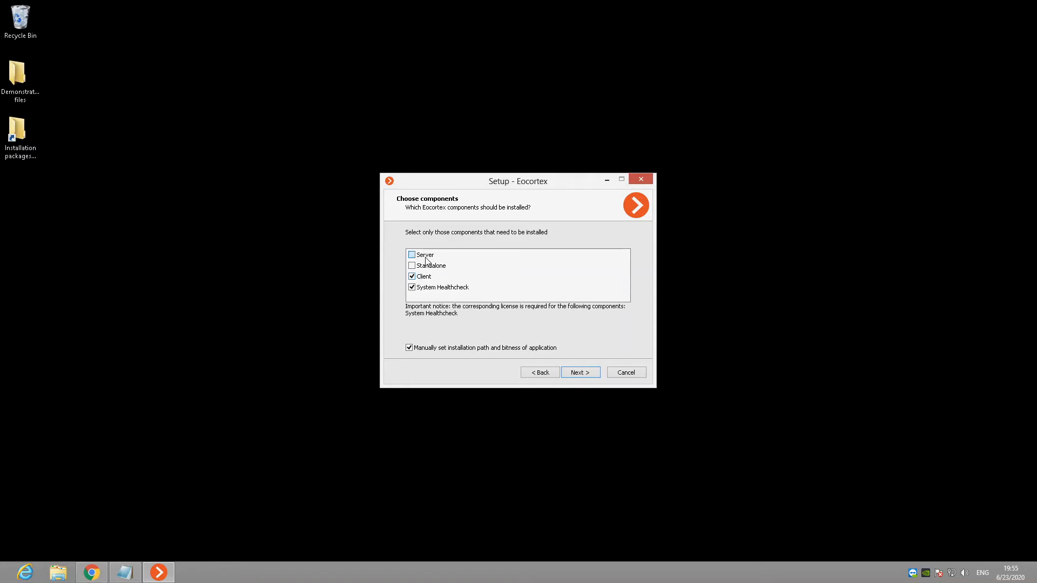
pyautogui.click(412, 255)
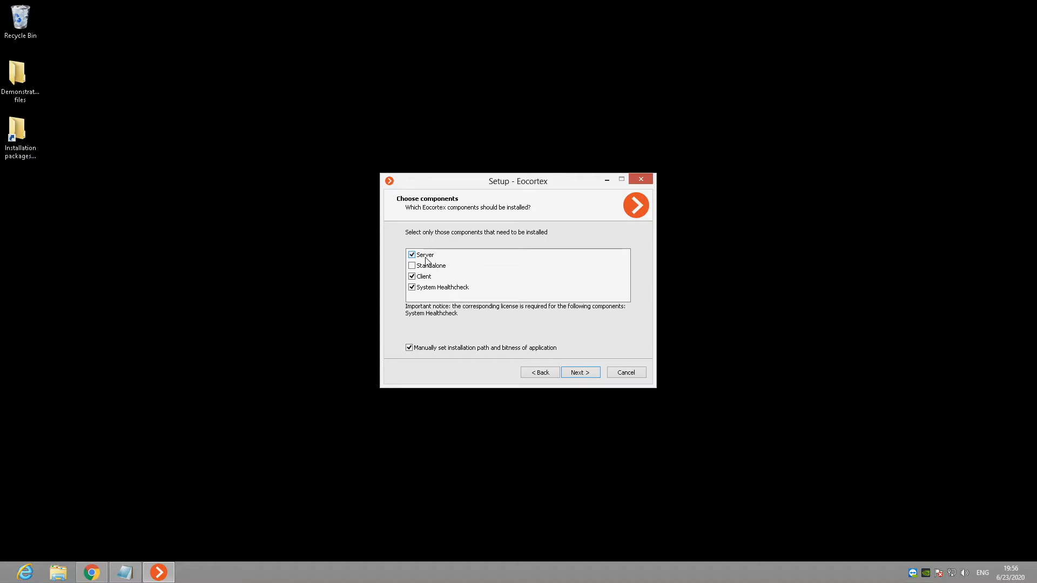
pyautogui.click(412, 265)
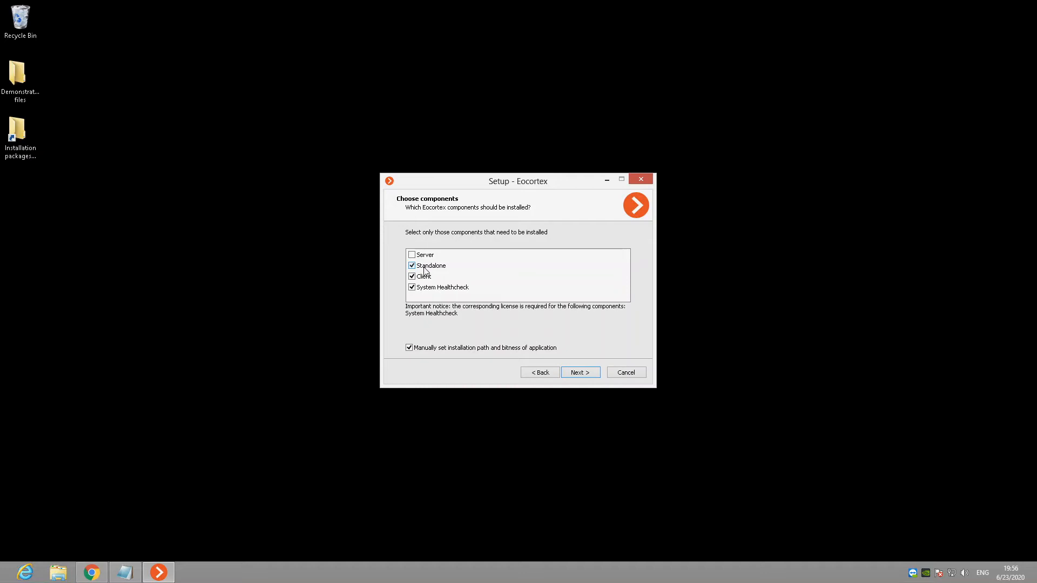
pyautogui.moveTo(426, 295)
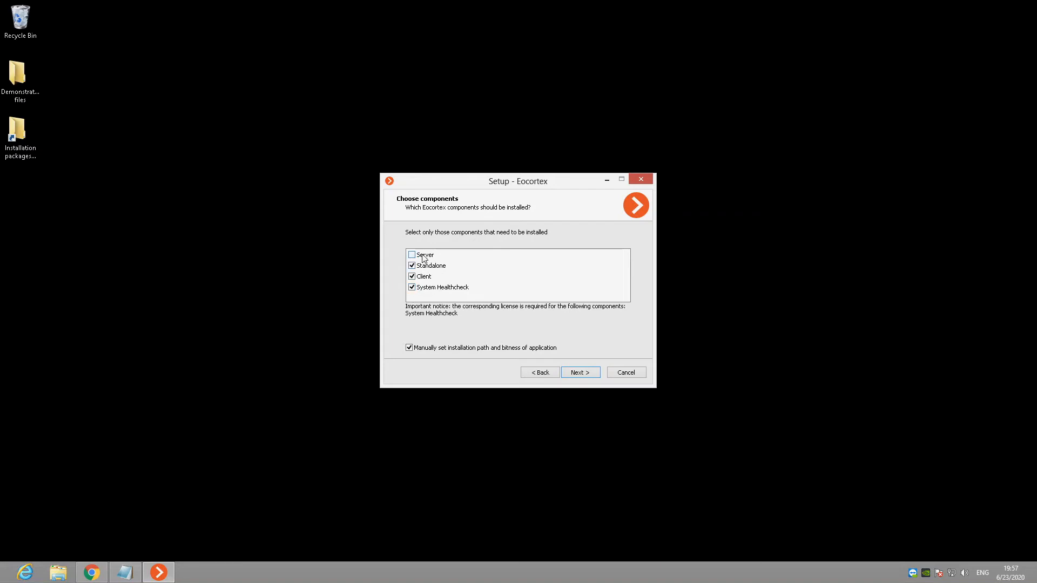
pyautogui.click(412, 255)
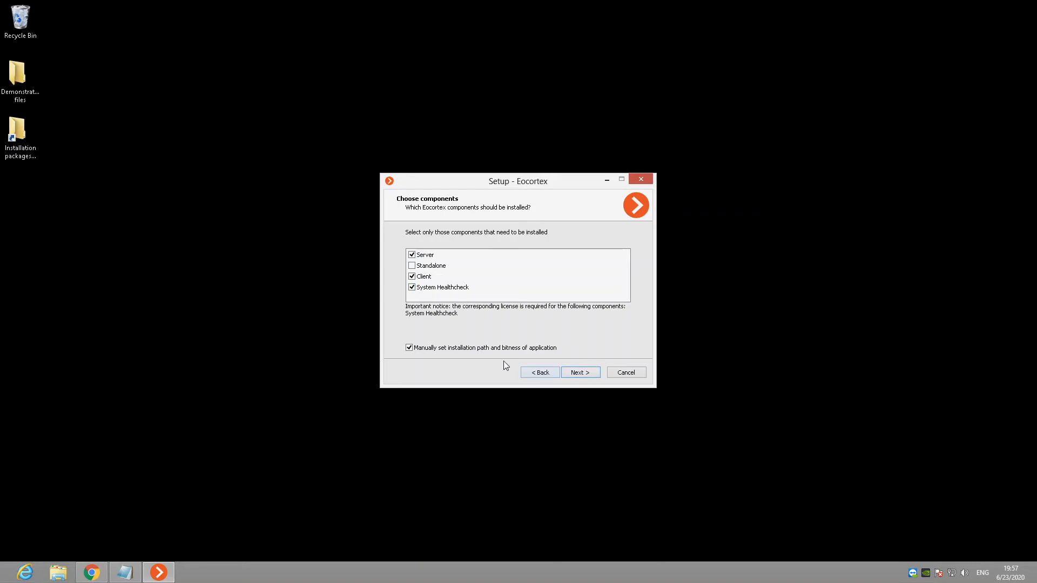
# Proceed past components and the Attention warning and install into the default 64-bit folders
pyautogui.click(578, 372)
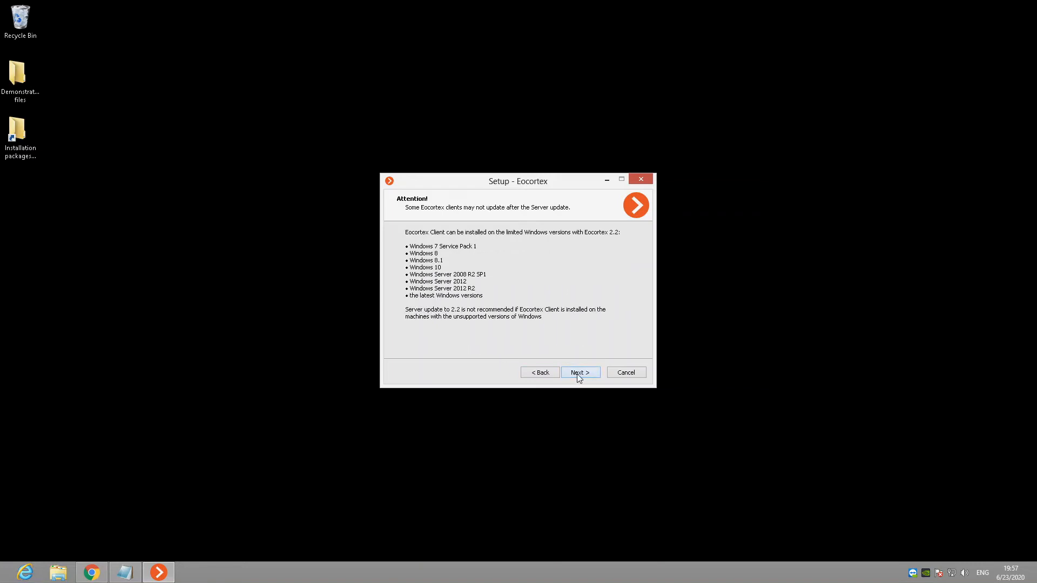
pyautogui.click(579, 372)
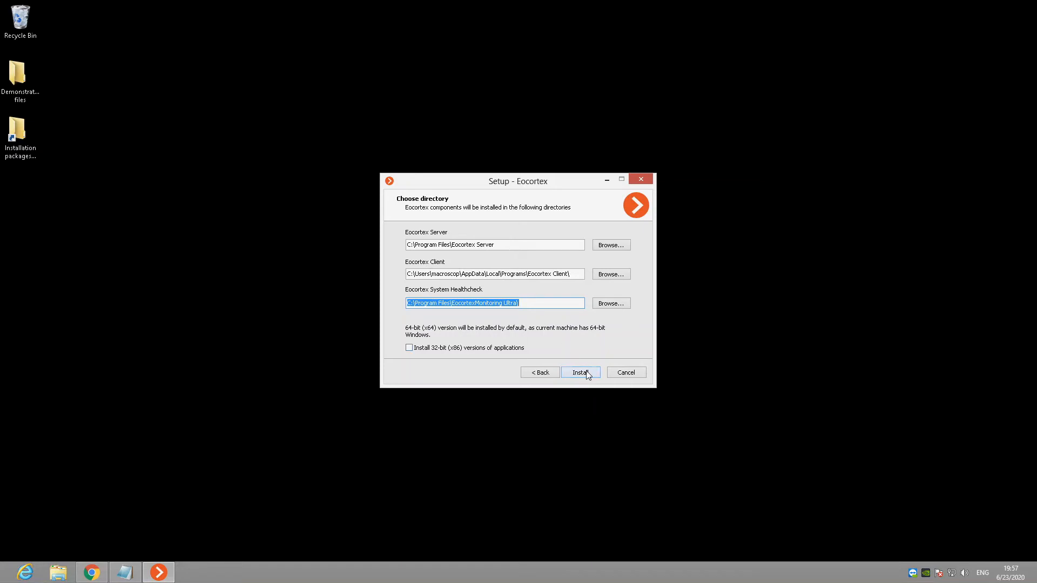
pyautogui.click(579, 372)
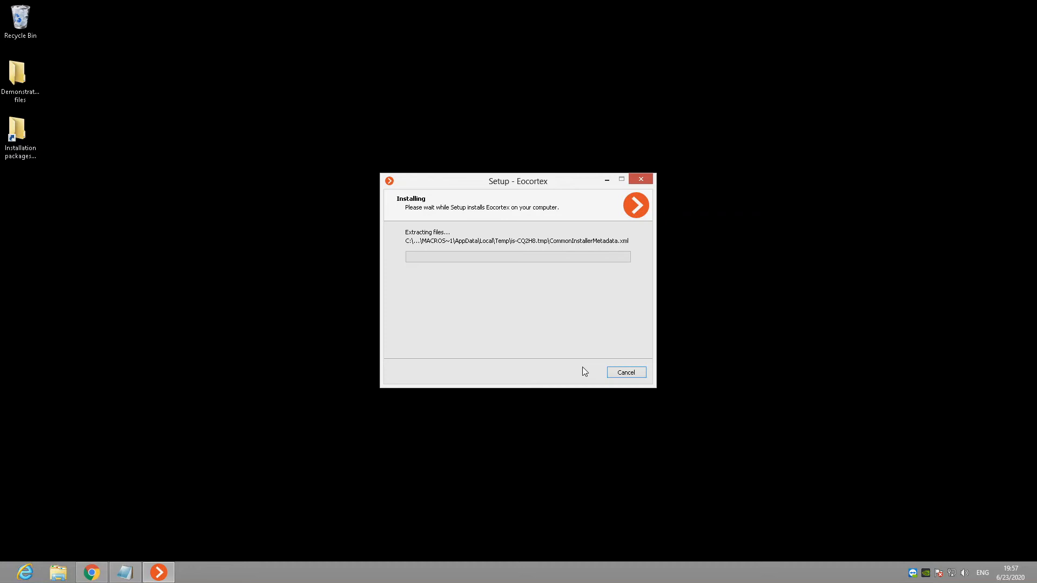
pyautogui.moveTo(1012, 227)
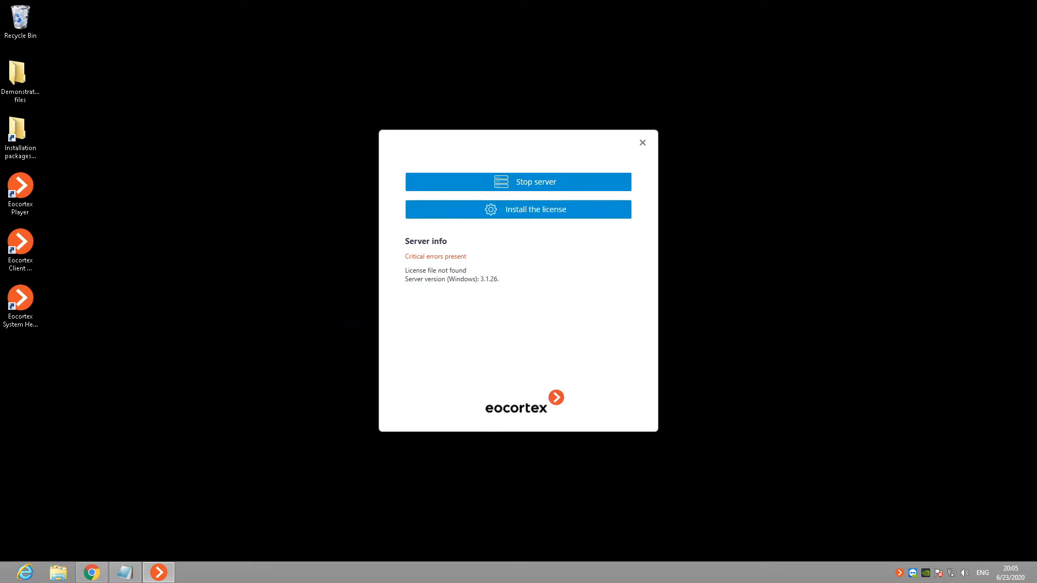
pyautogui.moveTo(277, 170)
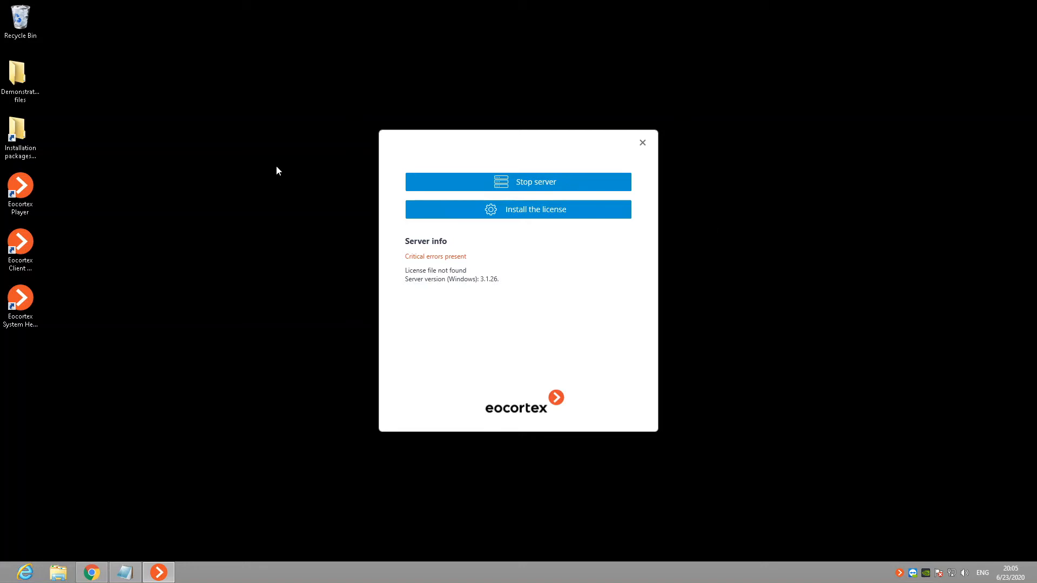
# Close server info, launch the Licence install wizard and choose the USB-key installation type
pyautogui.click(641, 142)
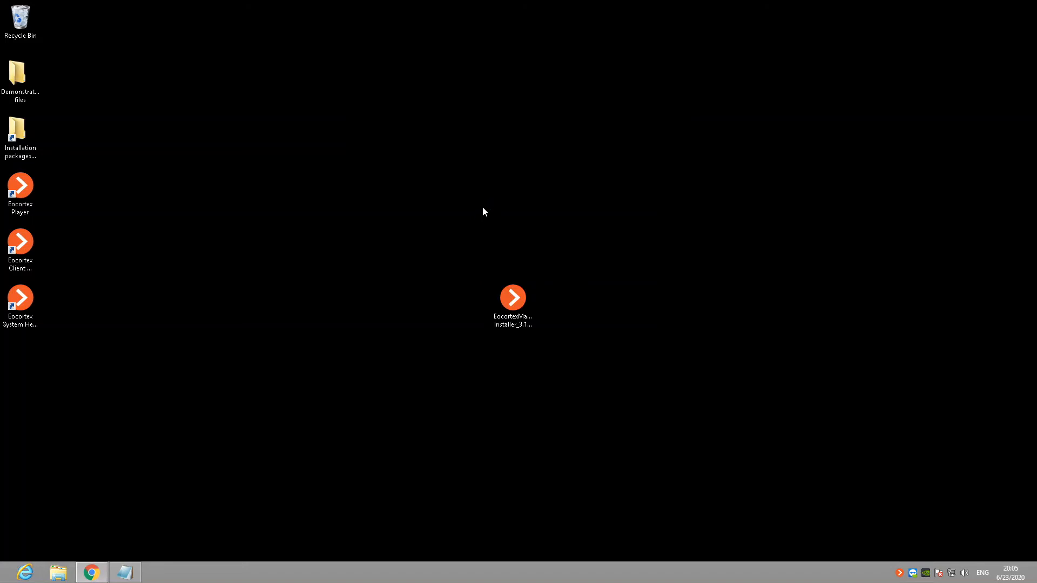
pyautogui.doubleClick(512, 297)
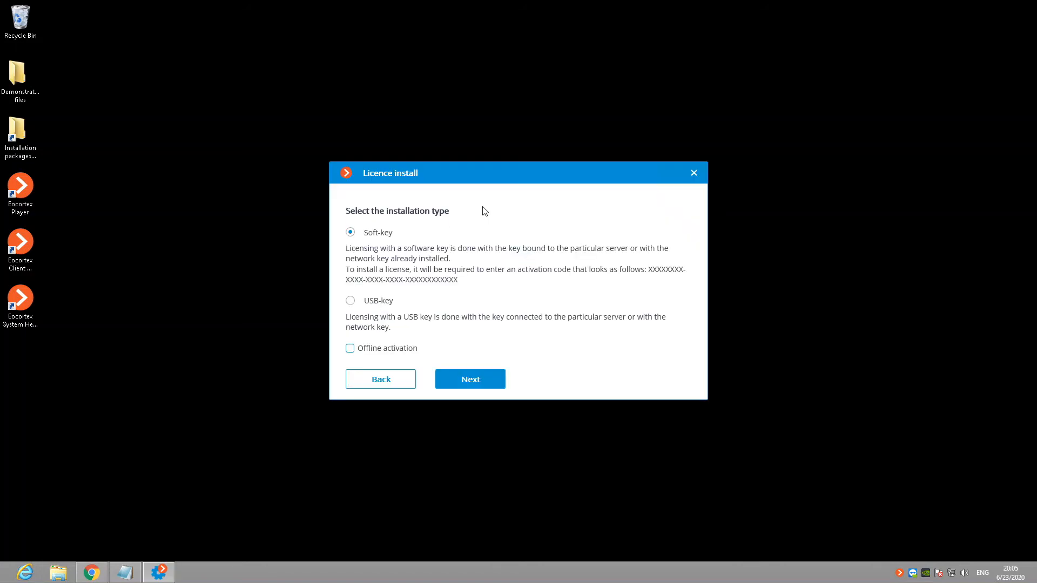
pyautogui.moveTo(463, 314)
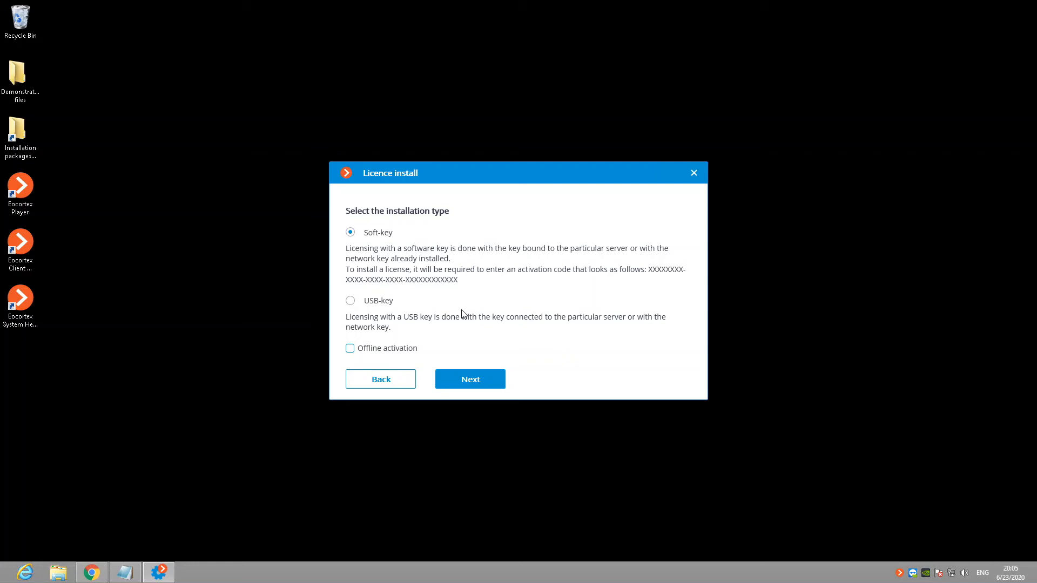
pyautogui.moveTo(392, 312)
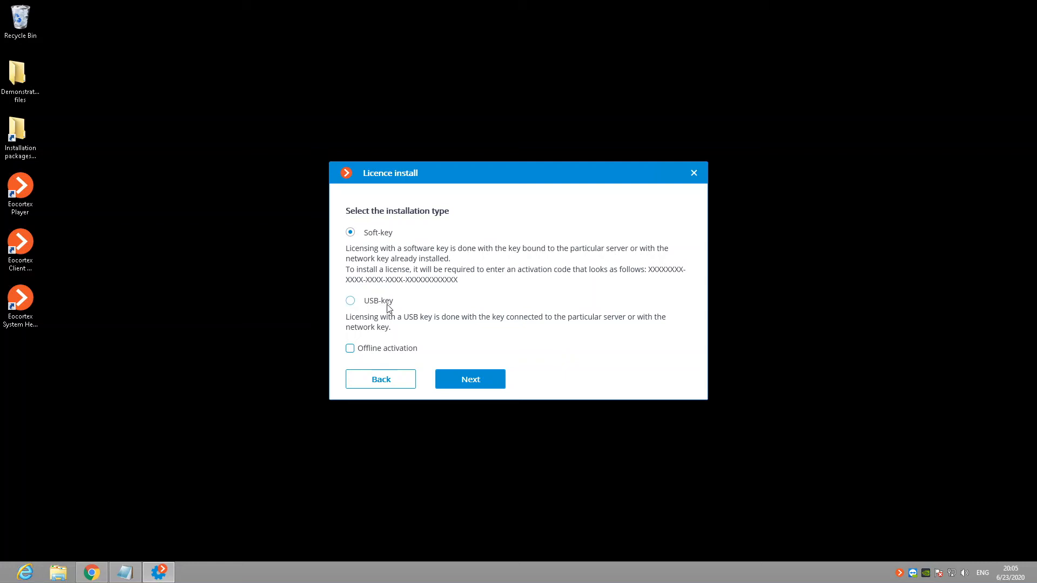
pyautogui.click(350, 301)
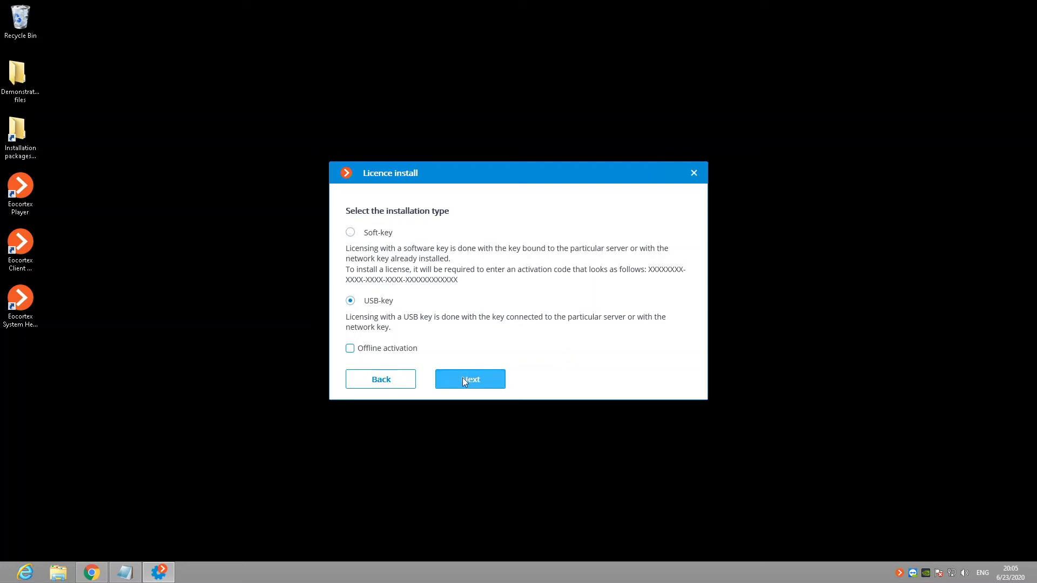
# Keep the Local key selected and install its licence so it is sent to the server
pyautogui.click(469, 379)
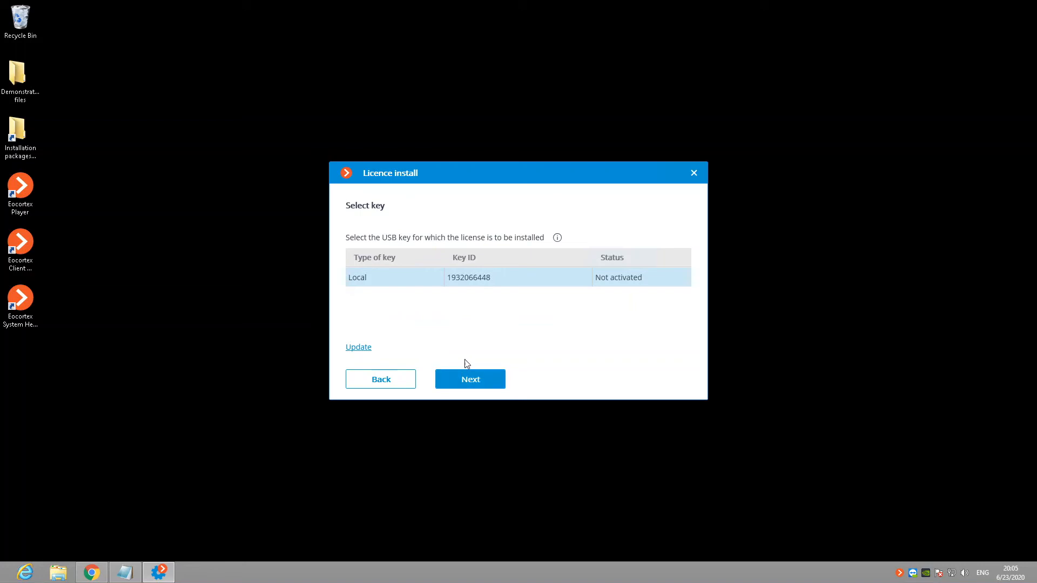
pyautogui.moveTo(471, 281)
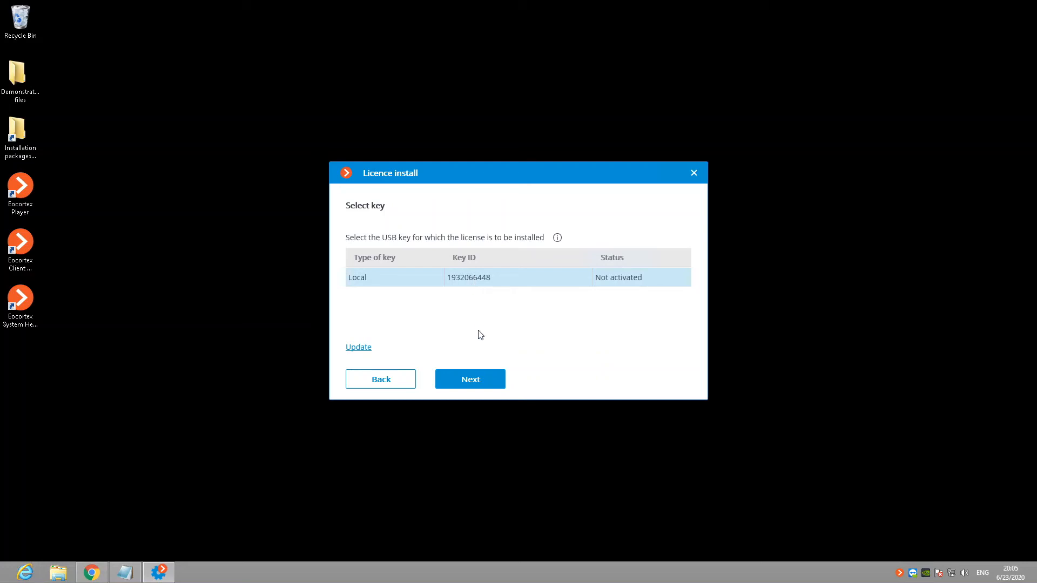
pyautogui.click(469, 379)
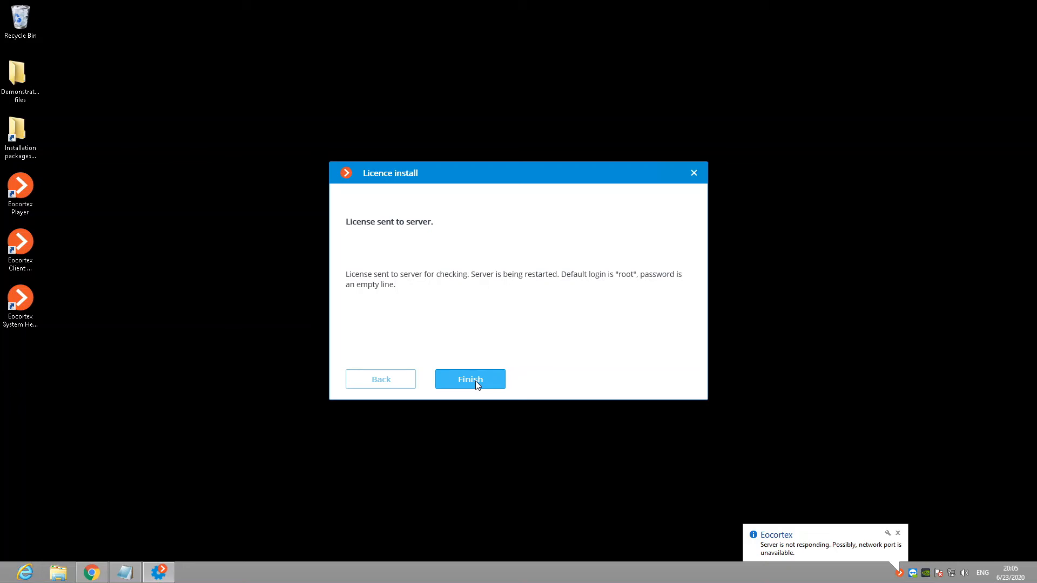
# Finish the USB-key licence wizard and relaunch the Licence install wizard from the desktop
pyautogui.click(470, 379)
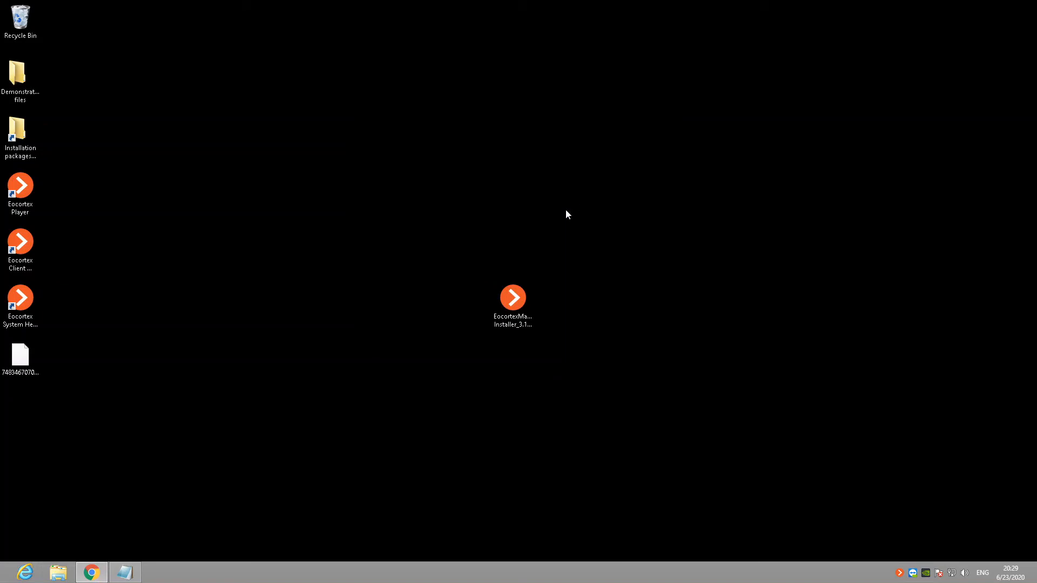
pyautogui.doubleClick(512, 297)
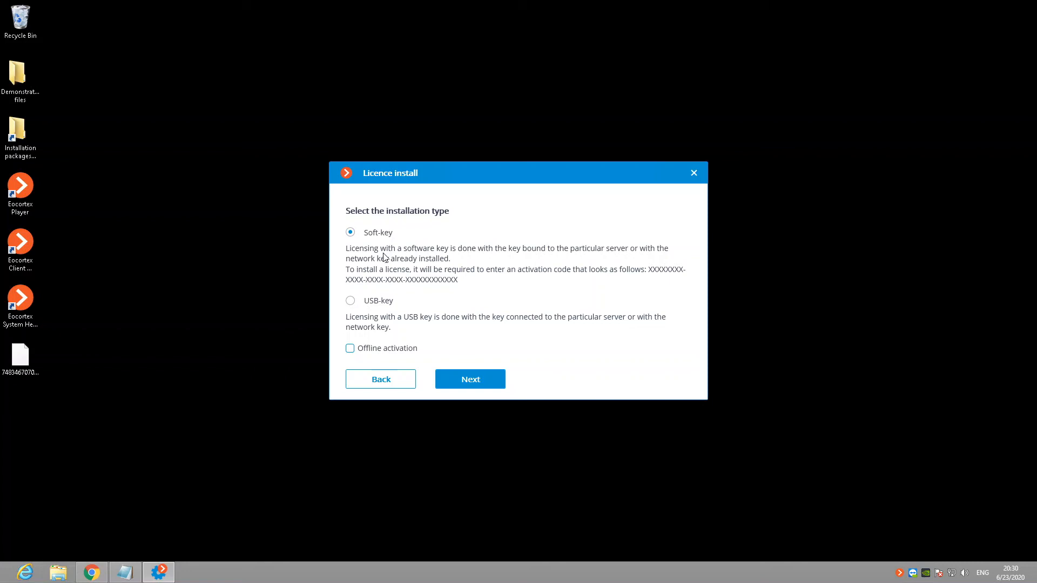
pyautogui.click(350, 348)
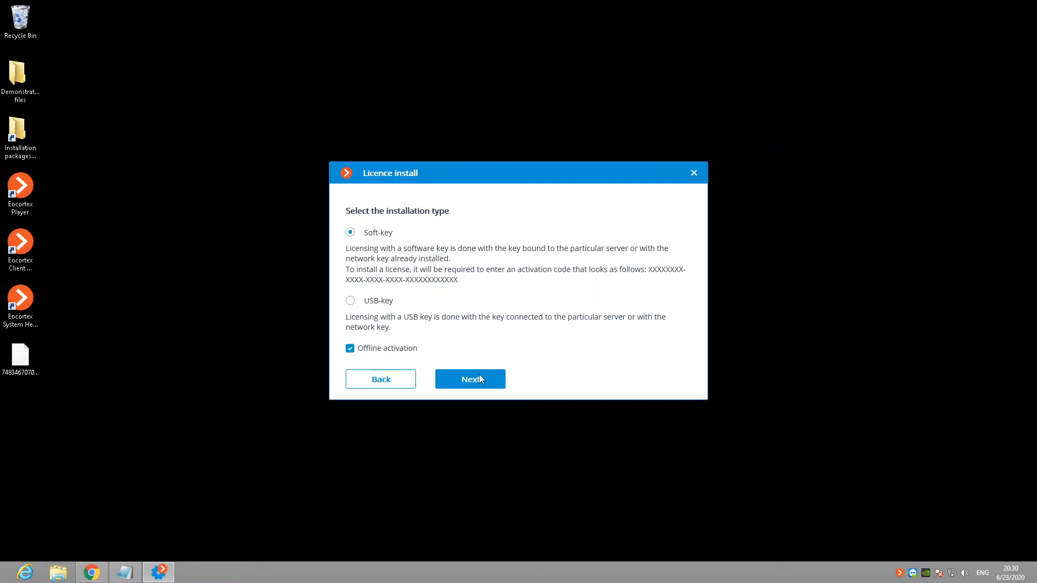
pyautogui.click(469, 379)
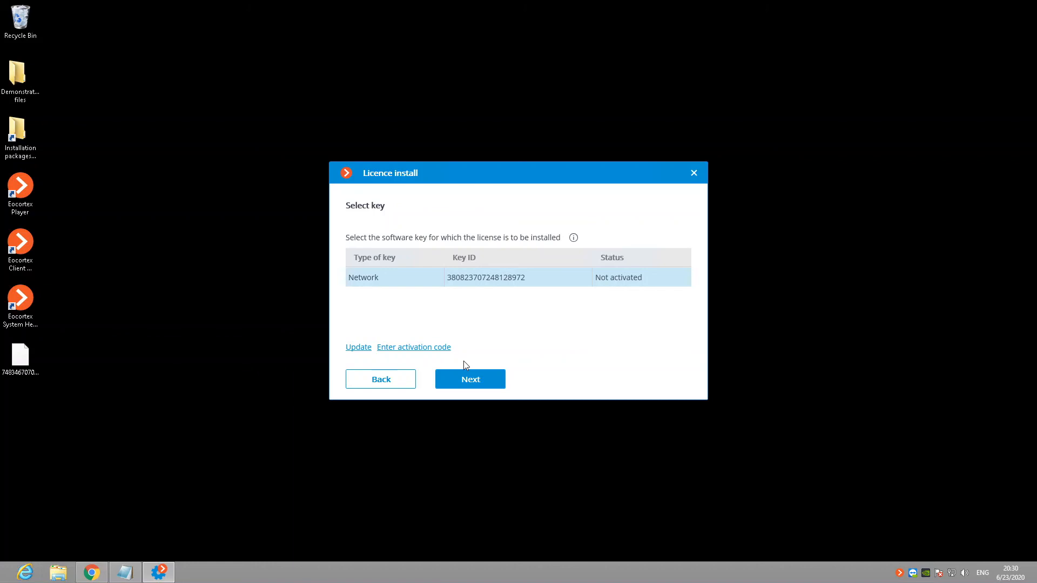
pyautogui.moveTo(413, 346)
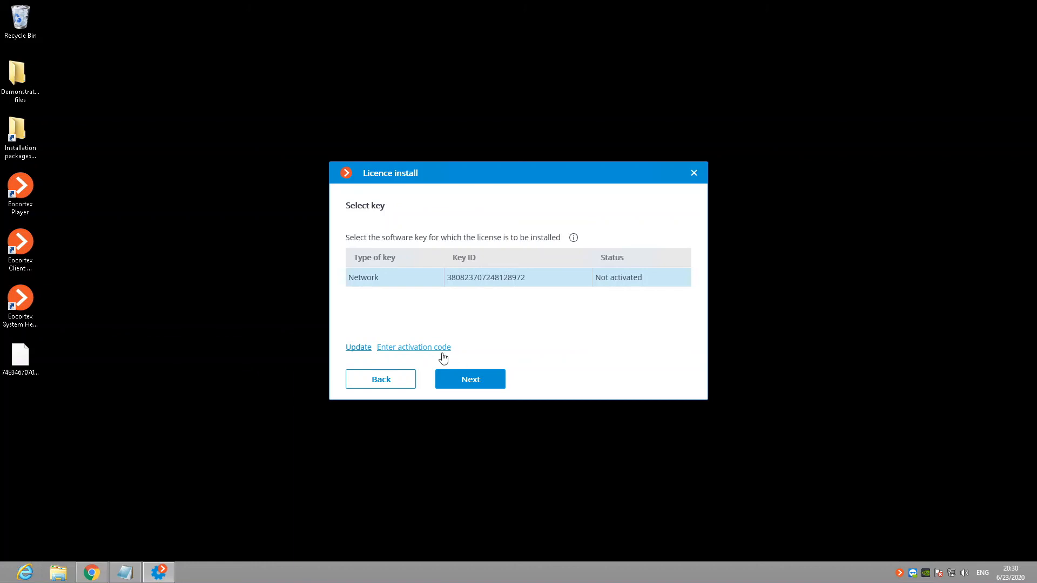
pyautogui.click(413, 346)
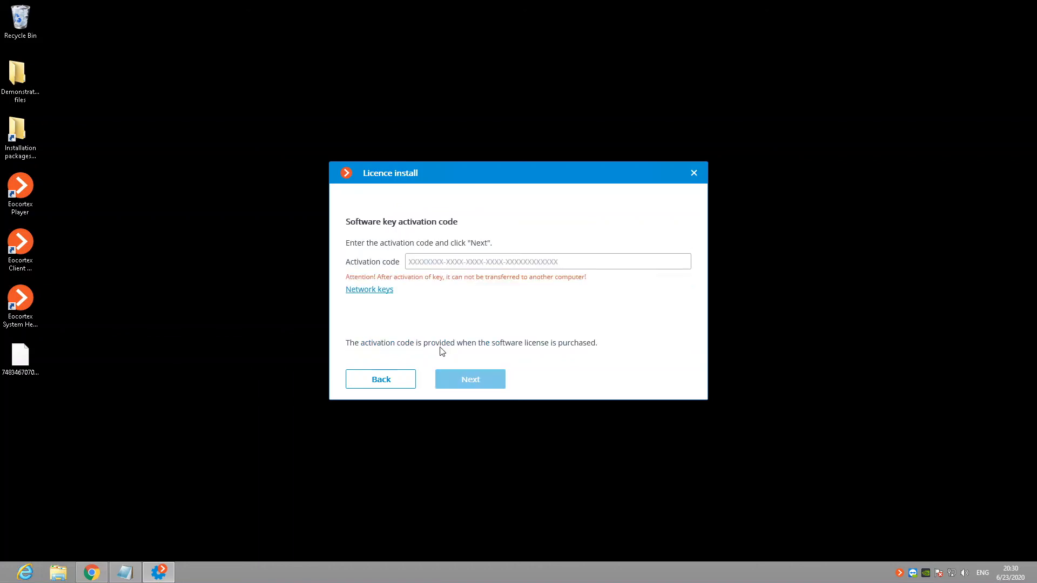
pyautogui.moveTo(446, 344)
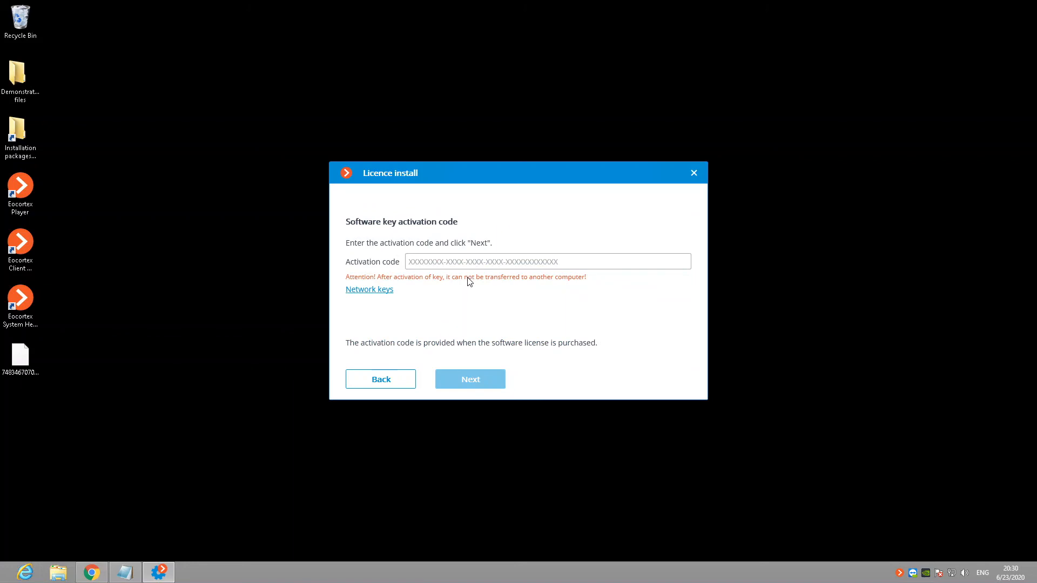
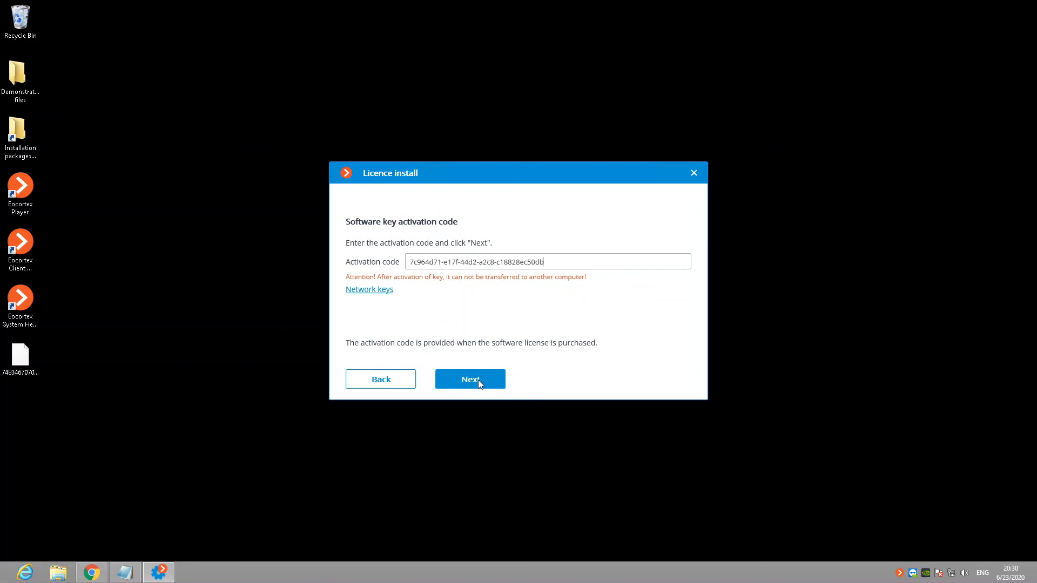
pyautogui.click(469, 379)
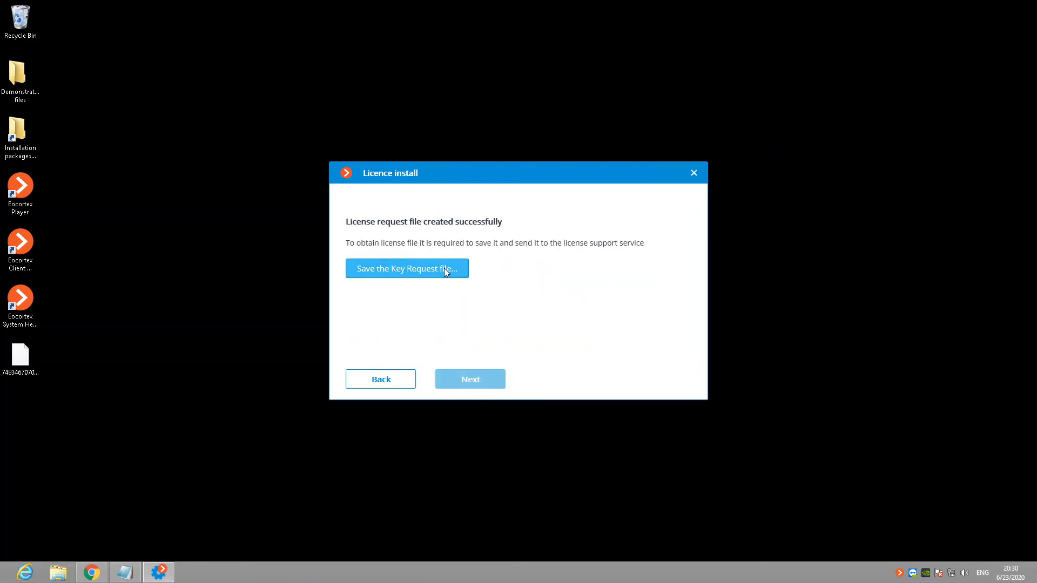
# Save the key request file to the desktop and continue to the licence-file loading step
pyautogui.click(406, 268)
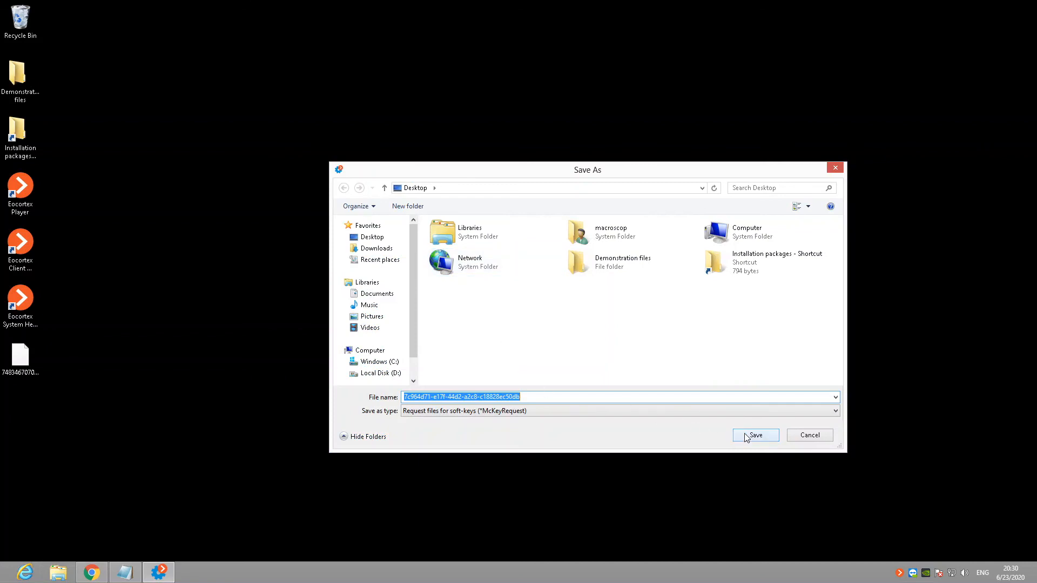
pyautogui.click(754, 435)
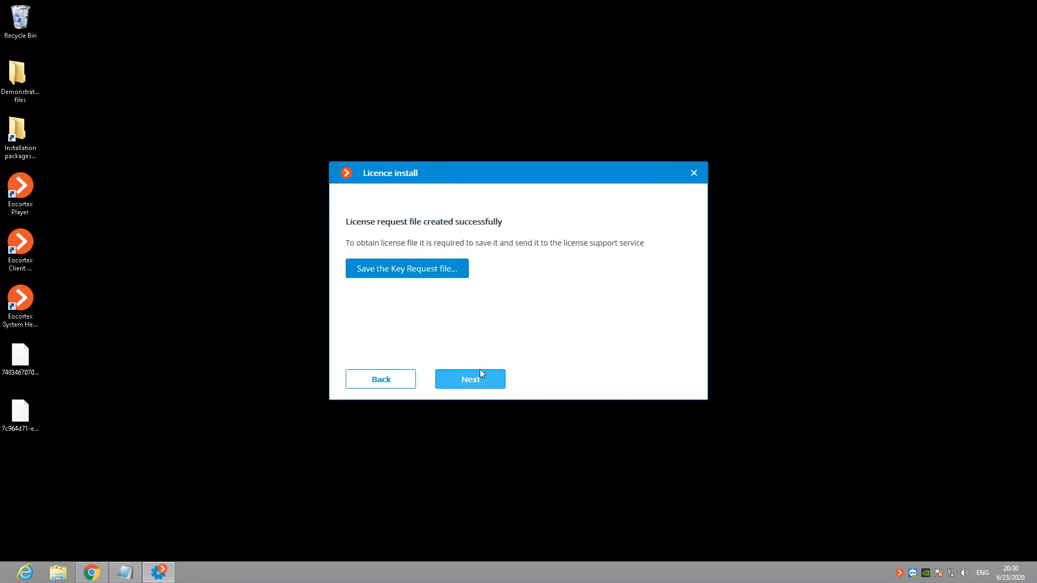
pyautogui.click(470, 379)
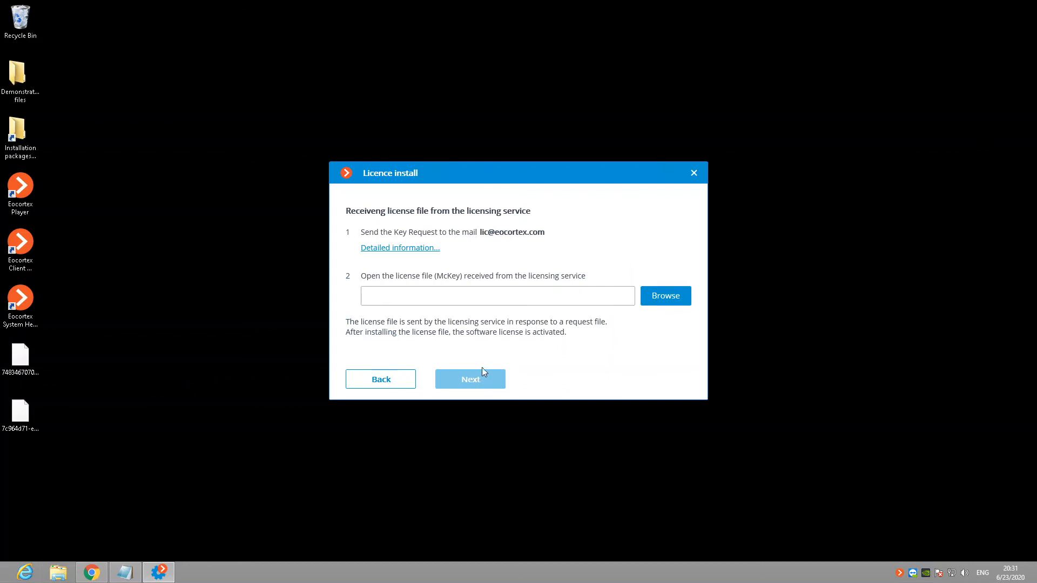
pyautogui.moveTo(357, 209)
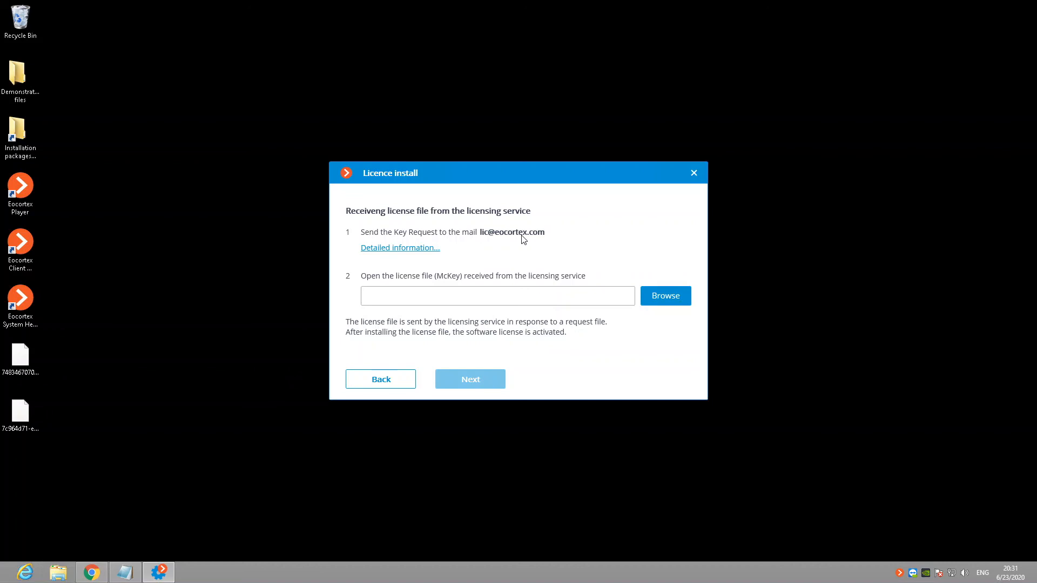
pyautogui.moveTo(665, 296)
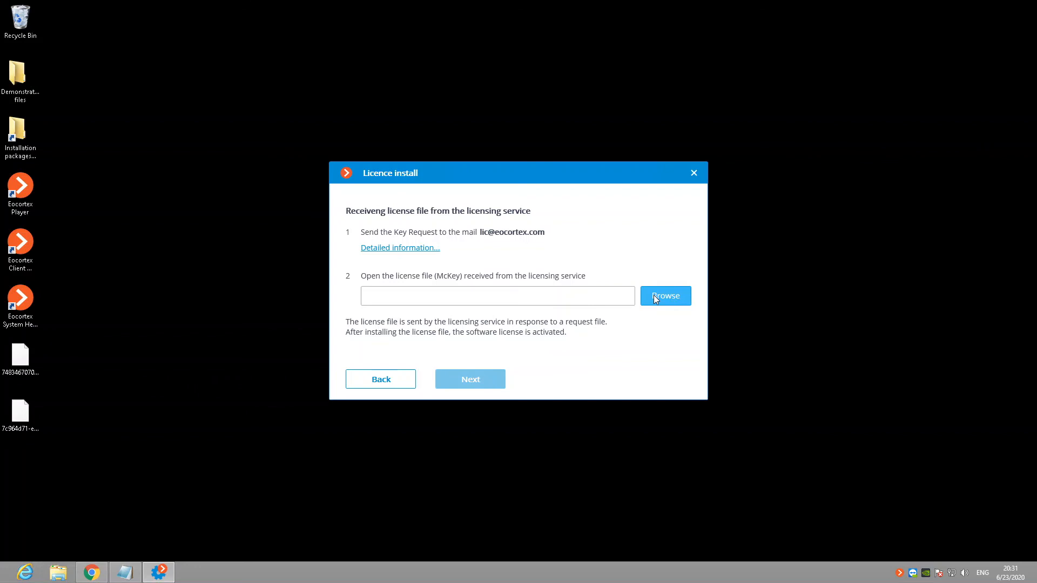
# Browse to the 748346707020075182.McKey licence file on the desktop, load it and install it to the server
pyautogui.click(664, 295)
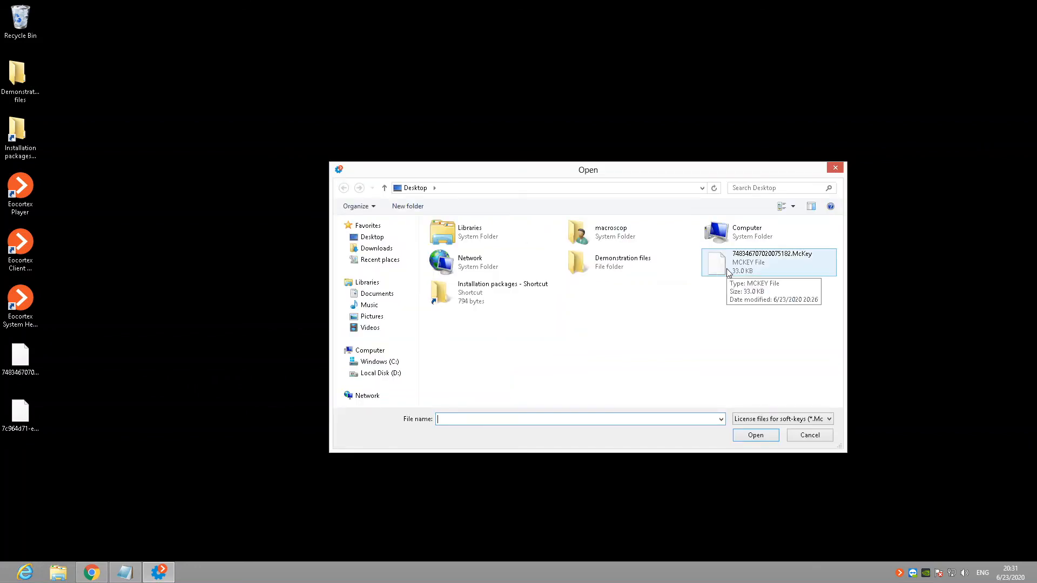
pyautogui.click(767, 262)
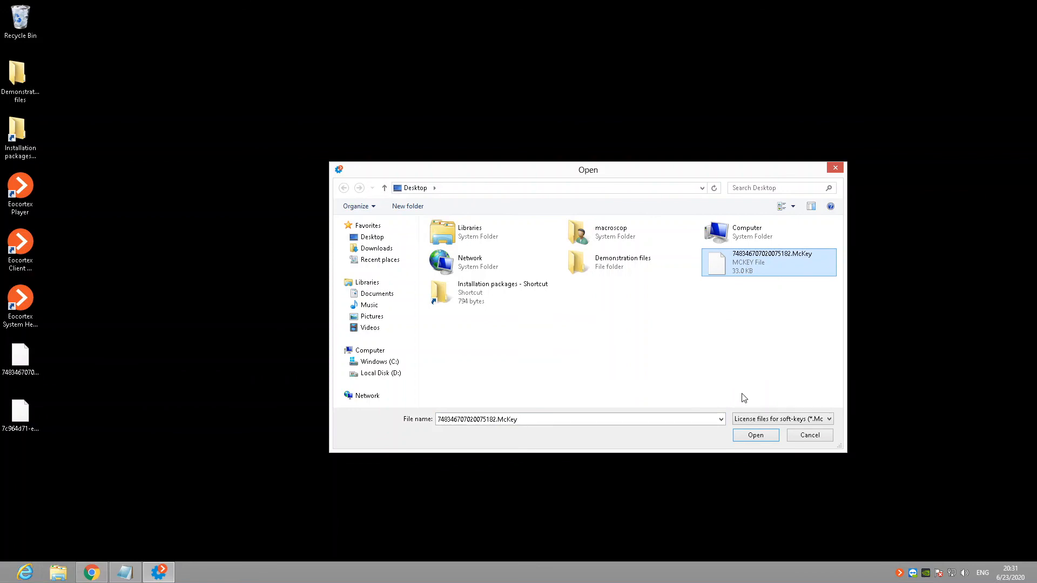
pyautogui.click(755, 434)
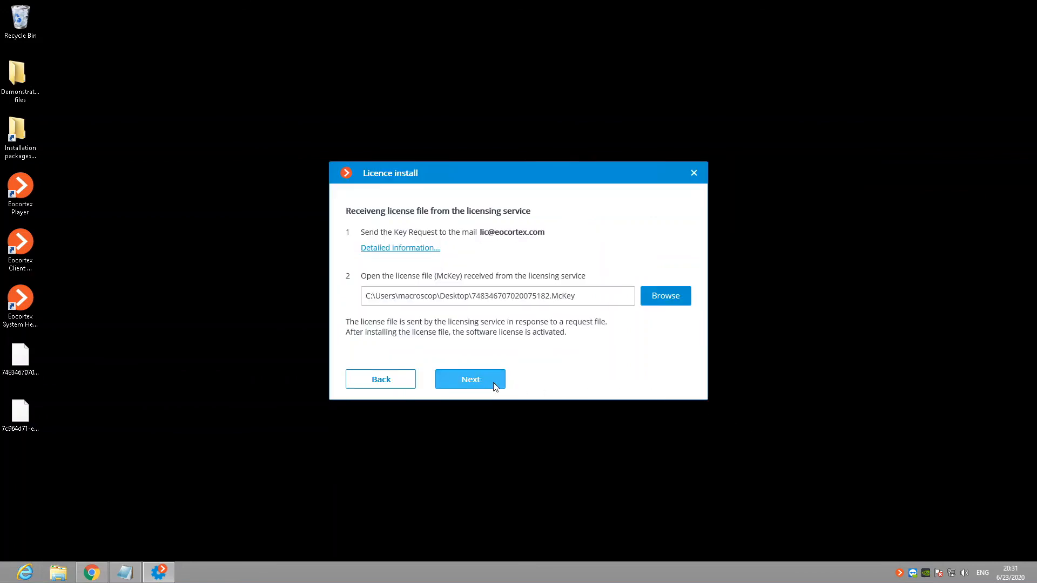
pyautogui.click(469, 379)
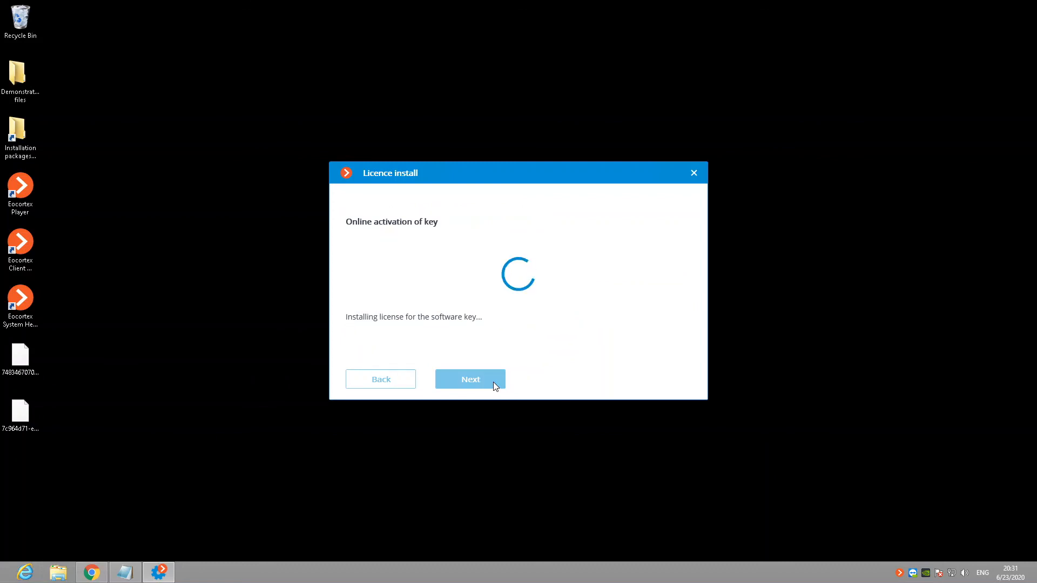
pyautogui.click(469, 379)
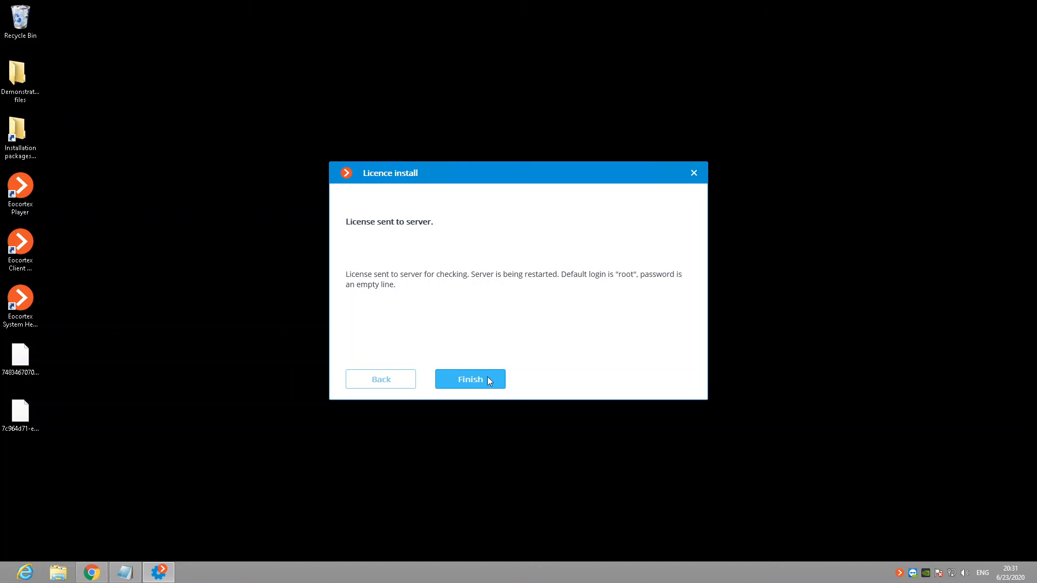
# Finish the licence wizard so the Configurator sign-in appears for server 127.0.0.1 as user root
pyautogui.click(469, 379)
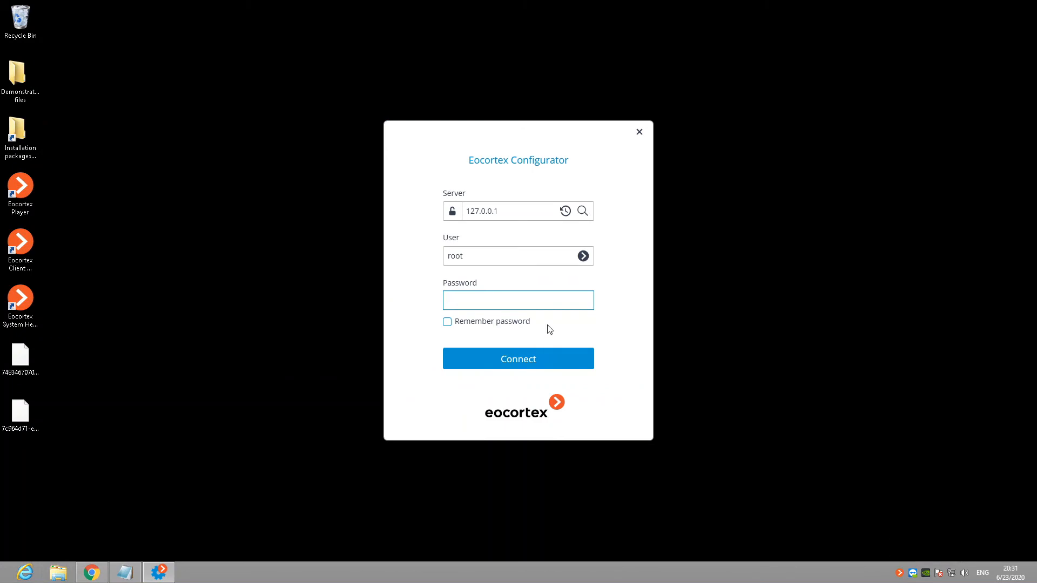
pyautogui.click(518, 359)
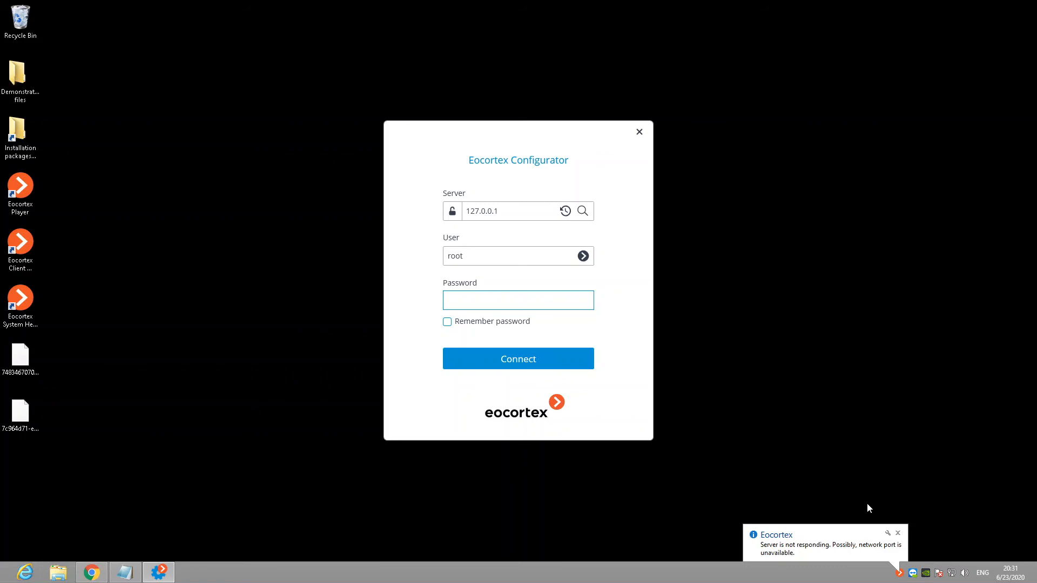